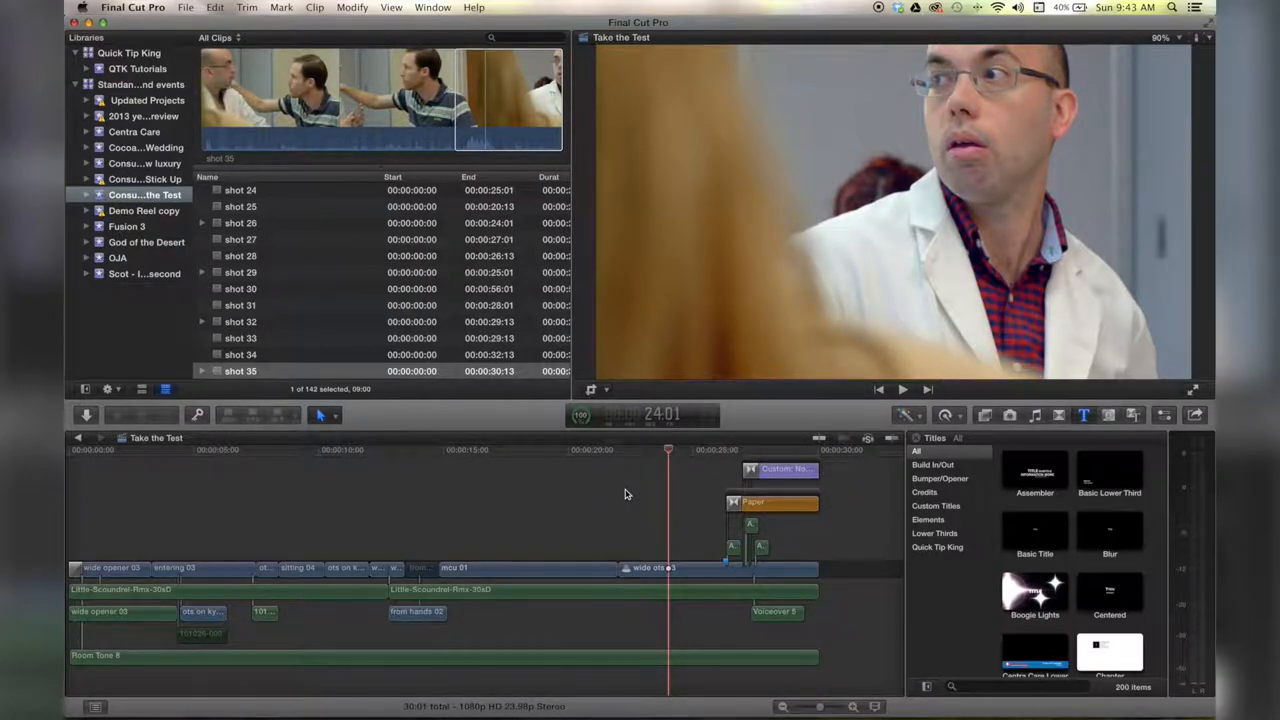
pyautogui.moveTo(640, 504)
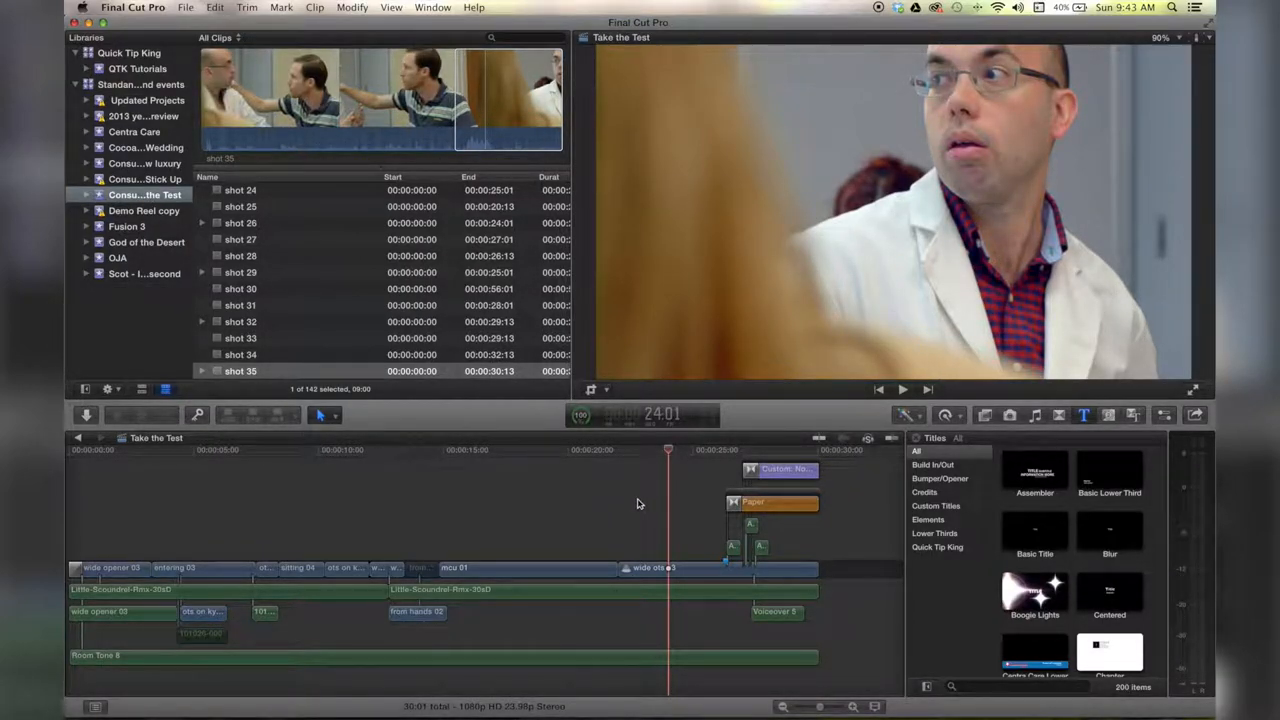
pyautogui.moveTo(340, 424)
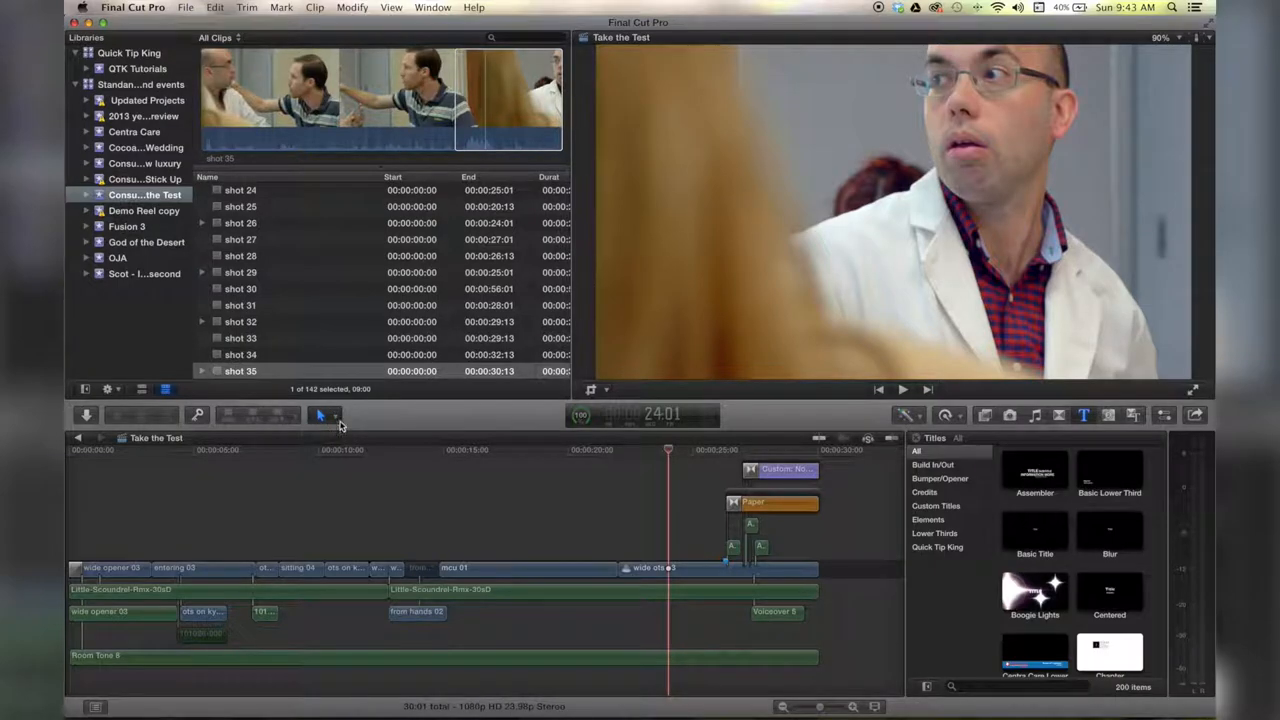
# Bring up the editing tools list (Select, Trim, Position, Range Selection, Blade, Zoom, Hand)
pyautogui.click(330, 414)
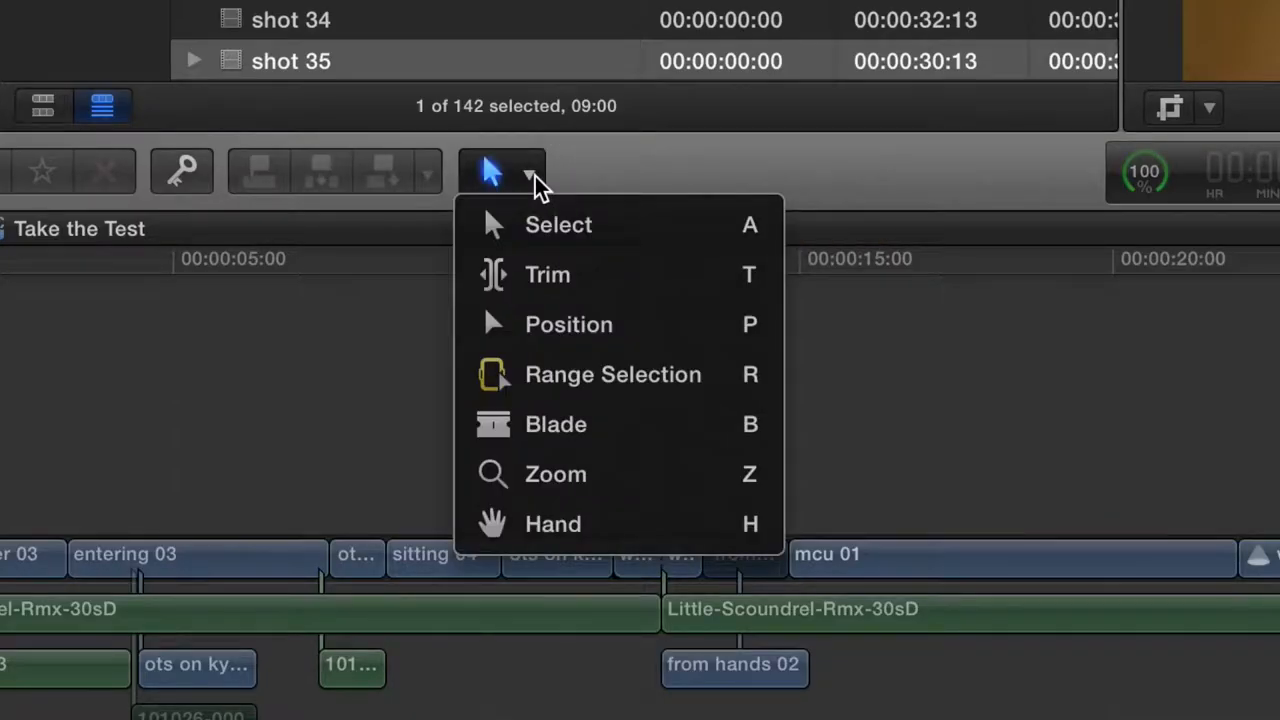
pyautogui.moveTo(694, 442)
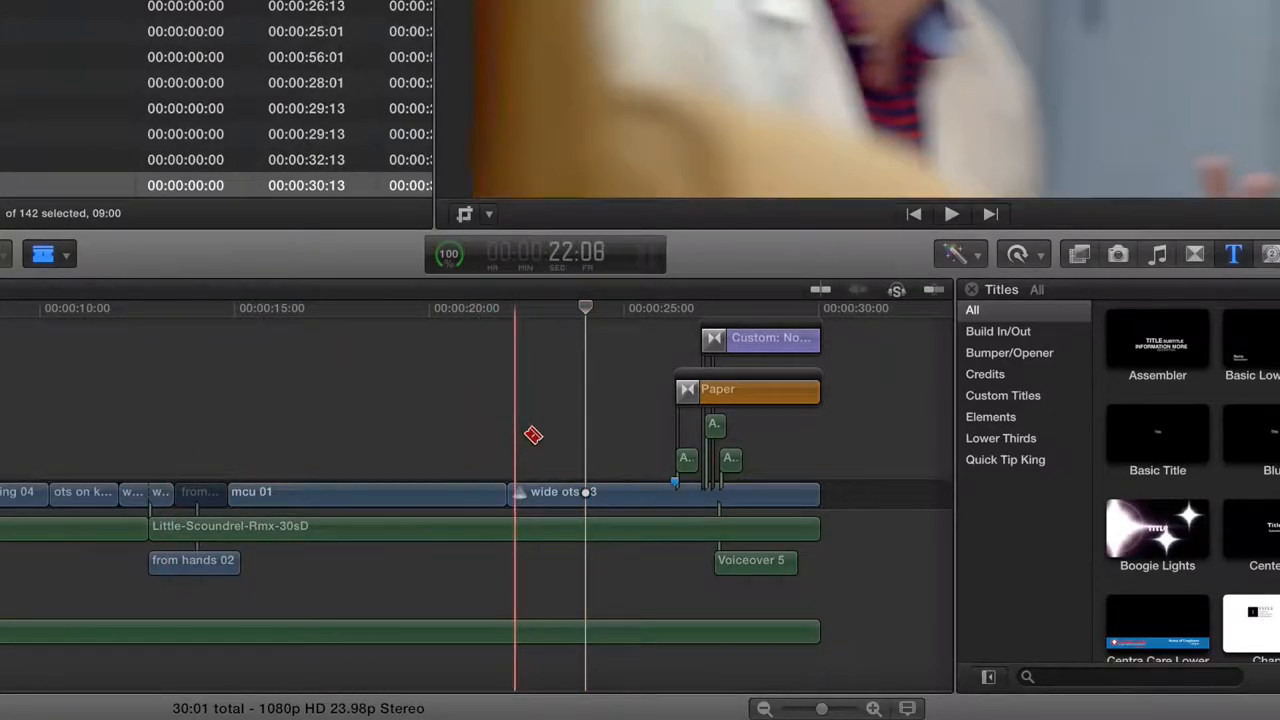
# Cut the wide ots 03 clip in the primary storyline into two pieces with the Blade
pyautogui.click(362, 472)
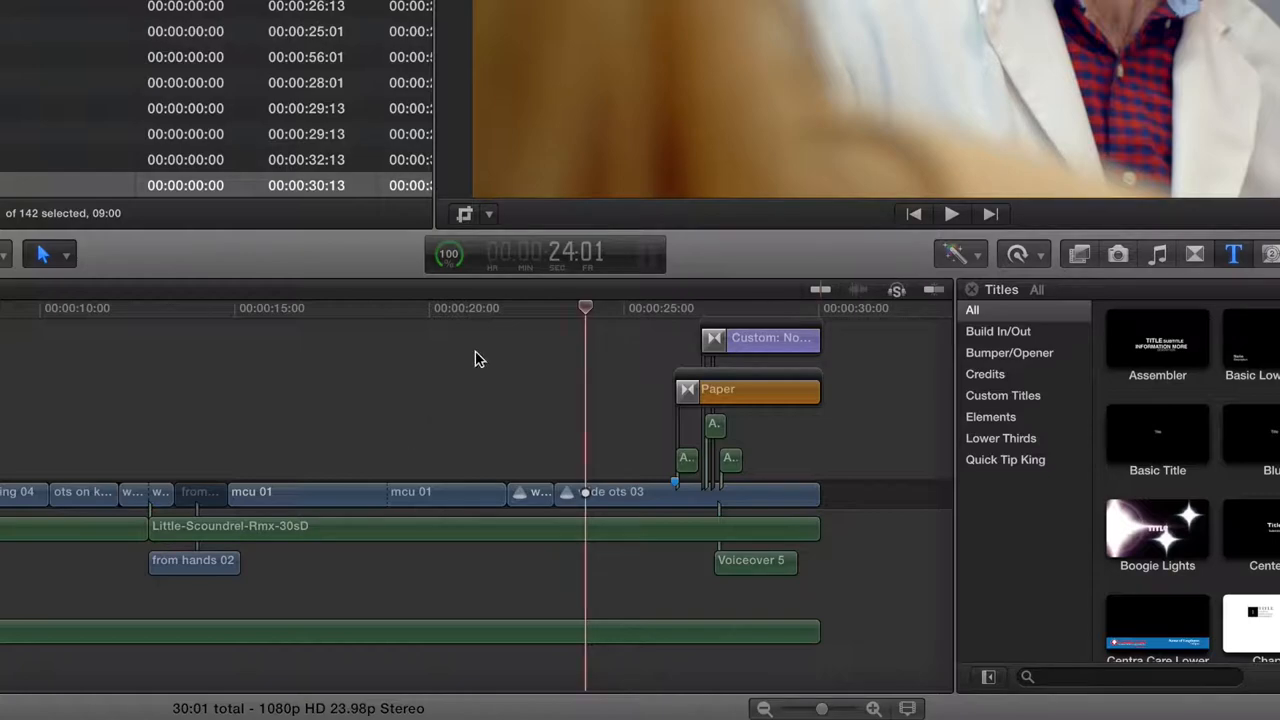
# Scrub the playhead from about 21 s back through 20, 19 and 17 s for Command-B cuts on mcu 01
pyautogui.moveTo(584, 308); pyautogui.dragTo(490, 308)
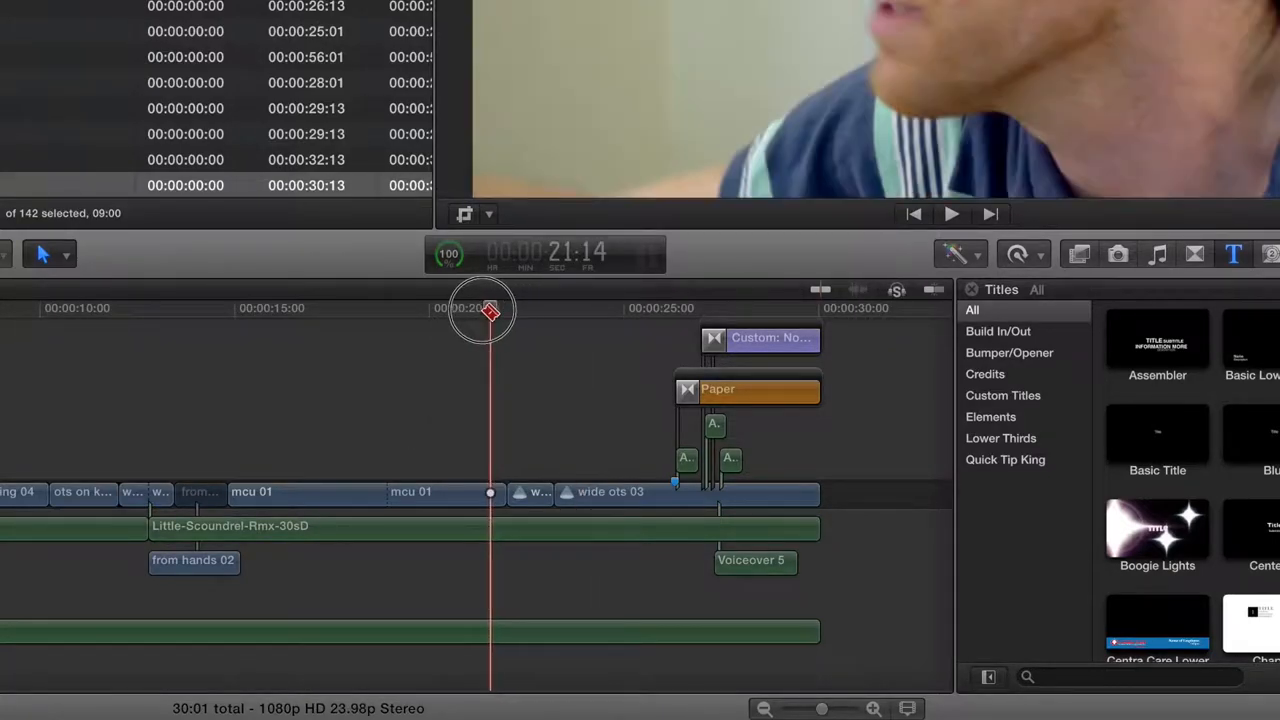
pyautogui.moveTo(490, 308); pyautogui.dragTo(444, 308)
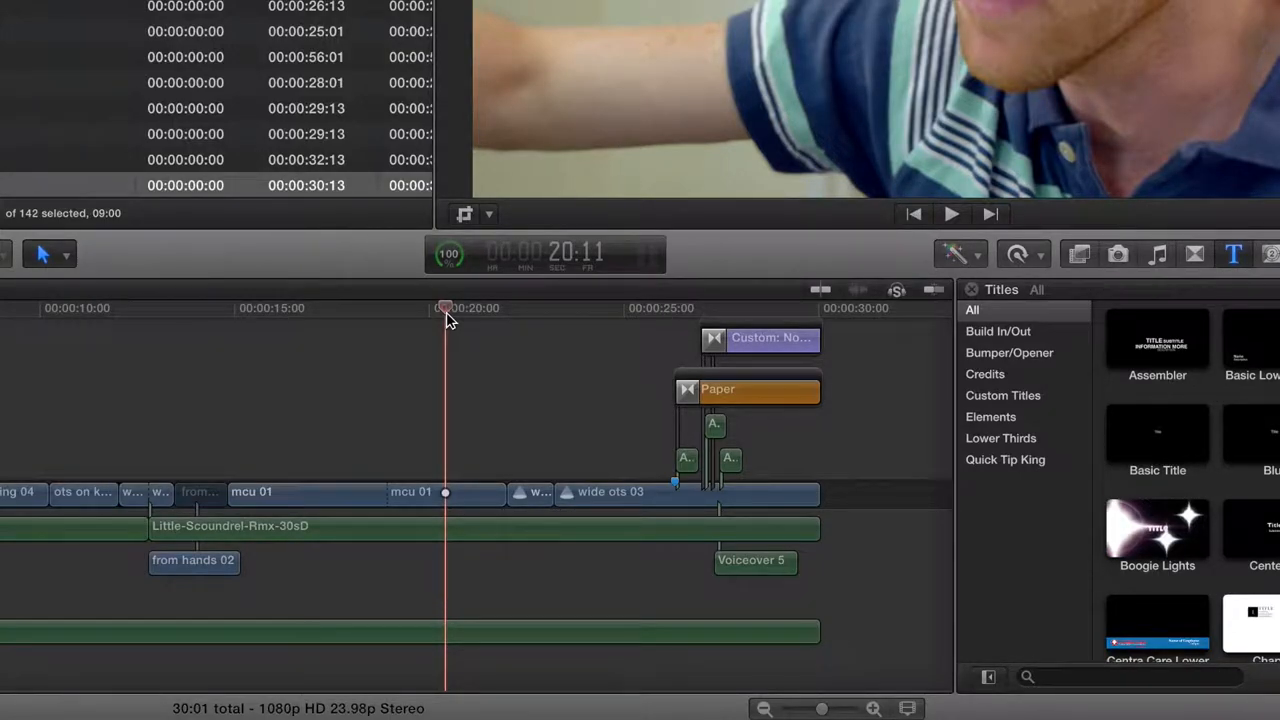
pyautogui.moveTo(444, 316); pyautogui.dragTo(420, 316)
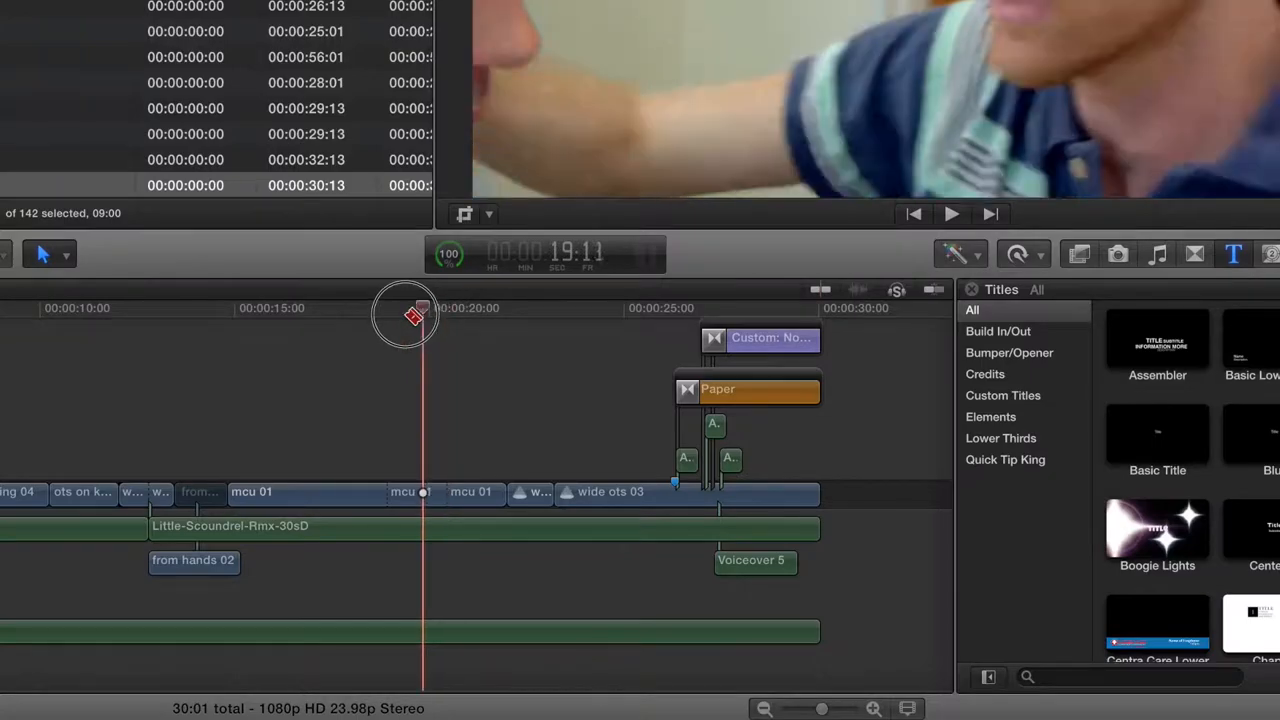
pyautogui.moveTo(420, 312); pyautogui.dragTo(320, 312)
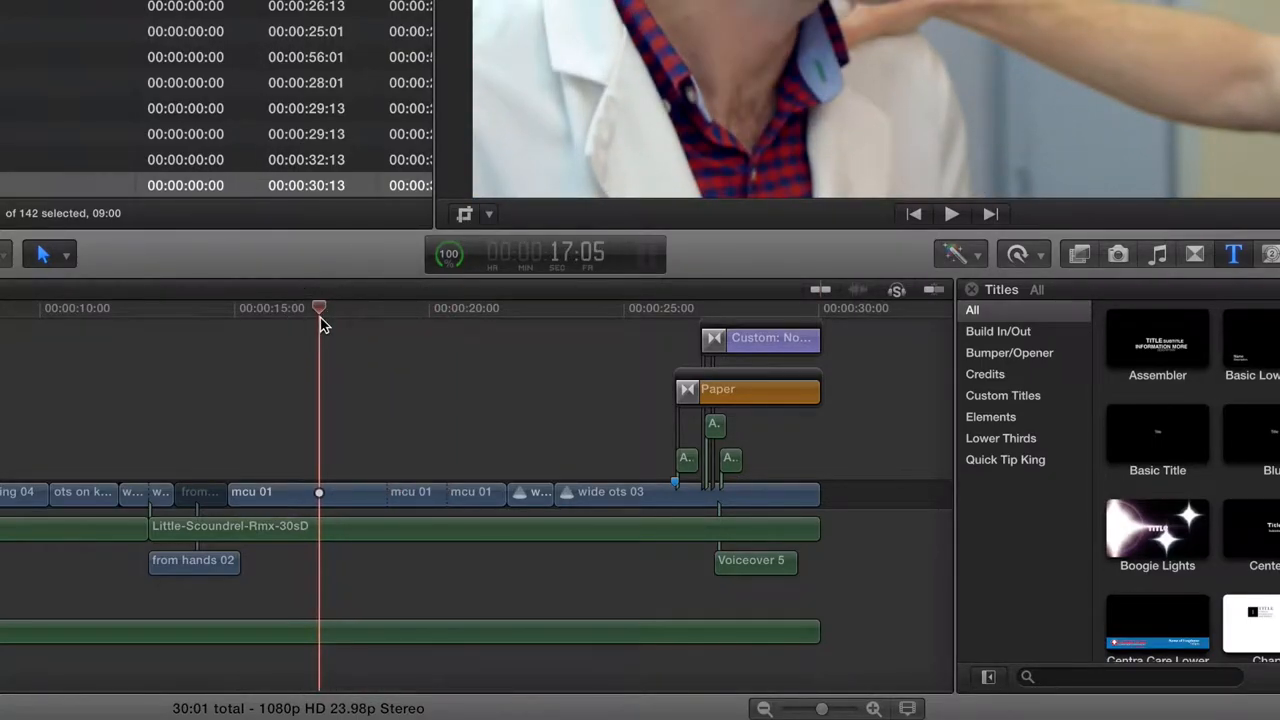